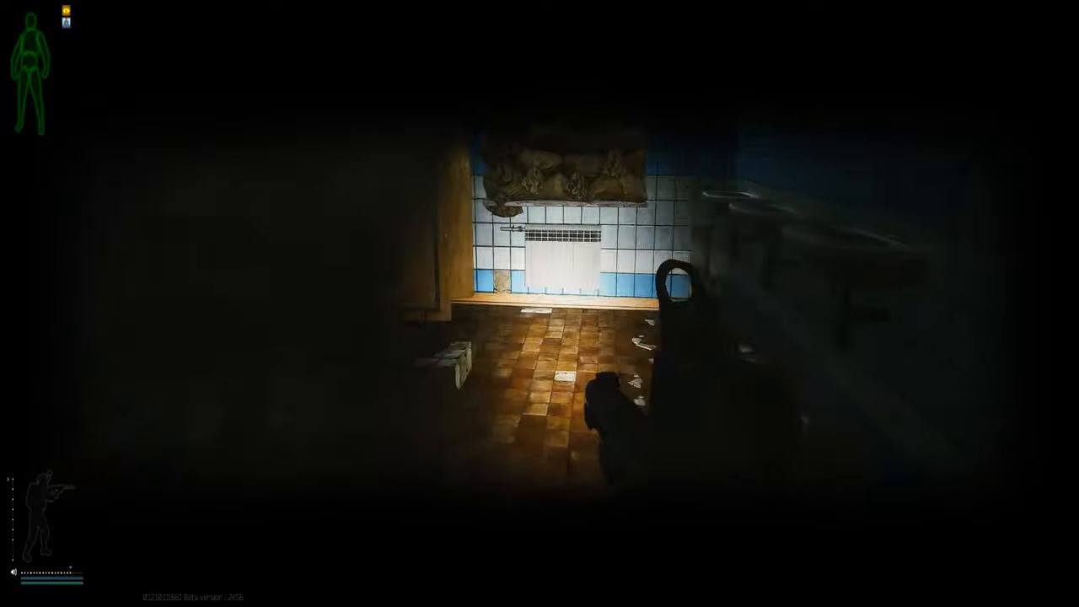
Step: Leave the tiled washroom and move through the dark corridors to the stairwell
key("tab")
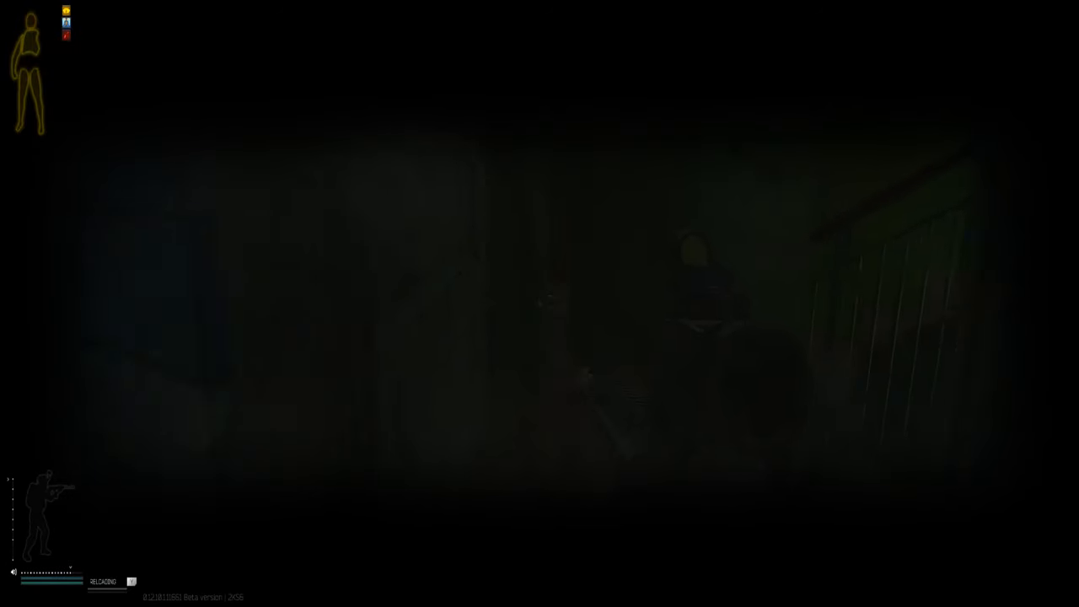
Step: Review the character's gear and inventory, then return to the raid view
key("tab")
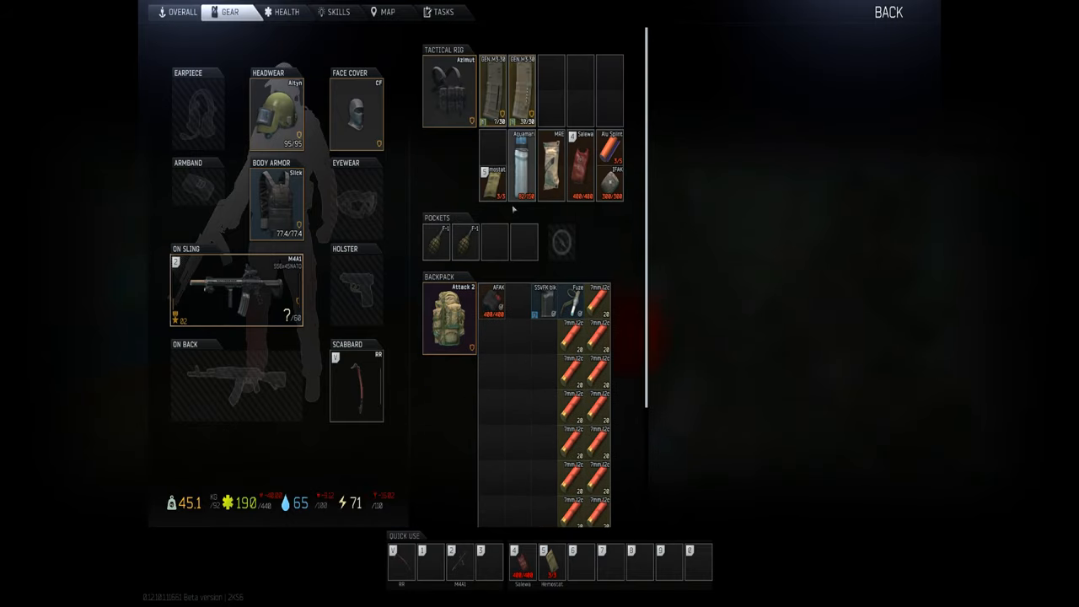
left_click(887, 14)
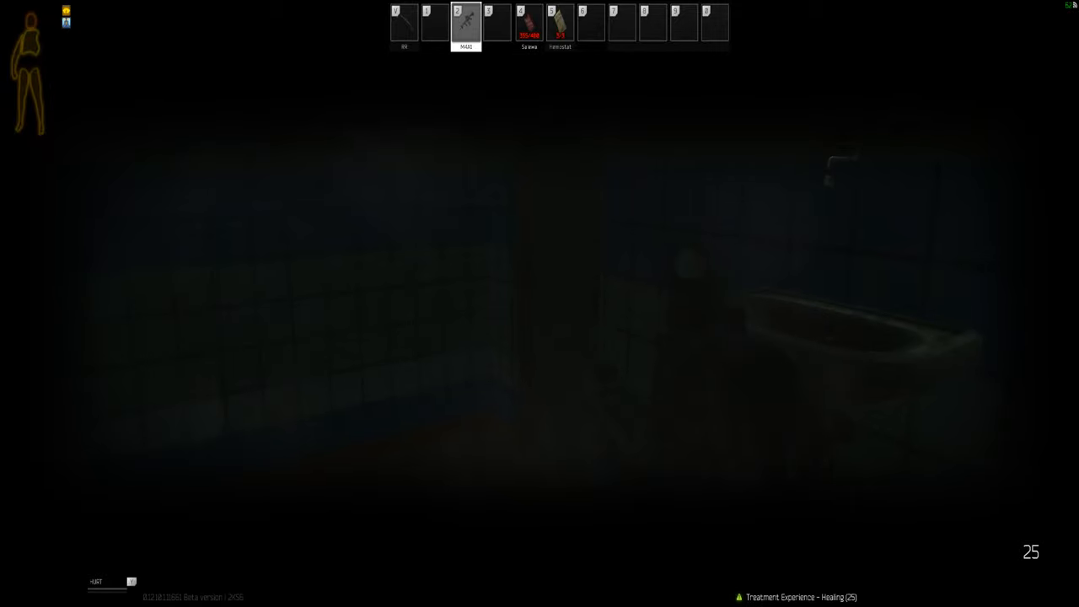
Step: Use the quick-slot 4 medical item to raise health from 190 to 204
key("4")
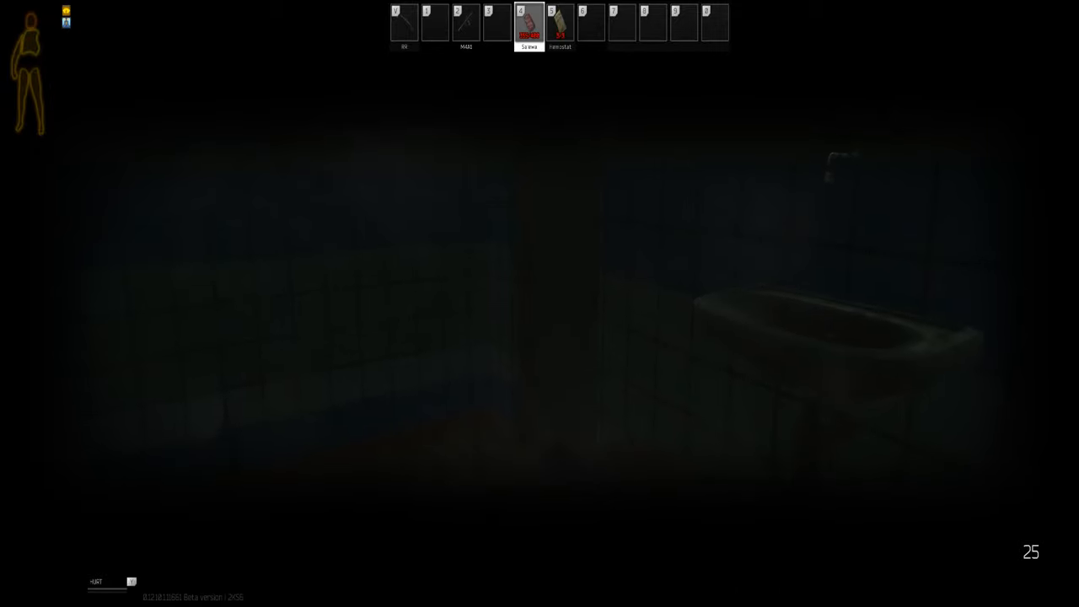
key("tab")
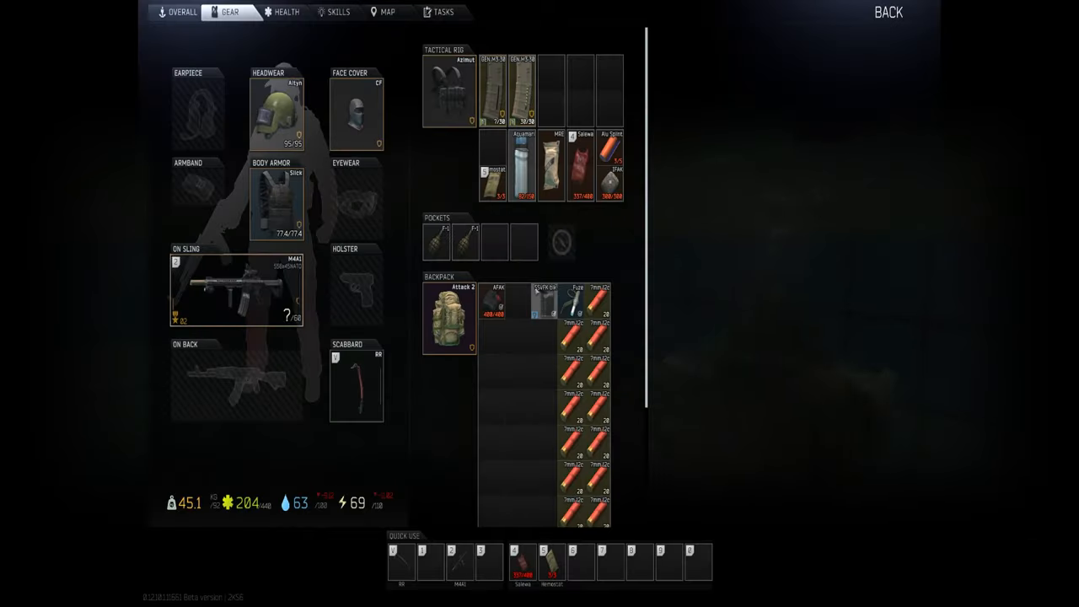
Step: Continue the raid until the character is Killed in Action and Raid Ended appears
scroll("down", 3)
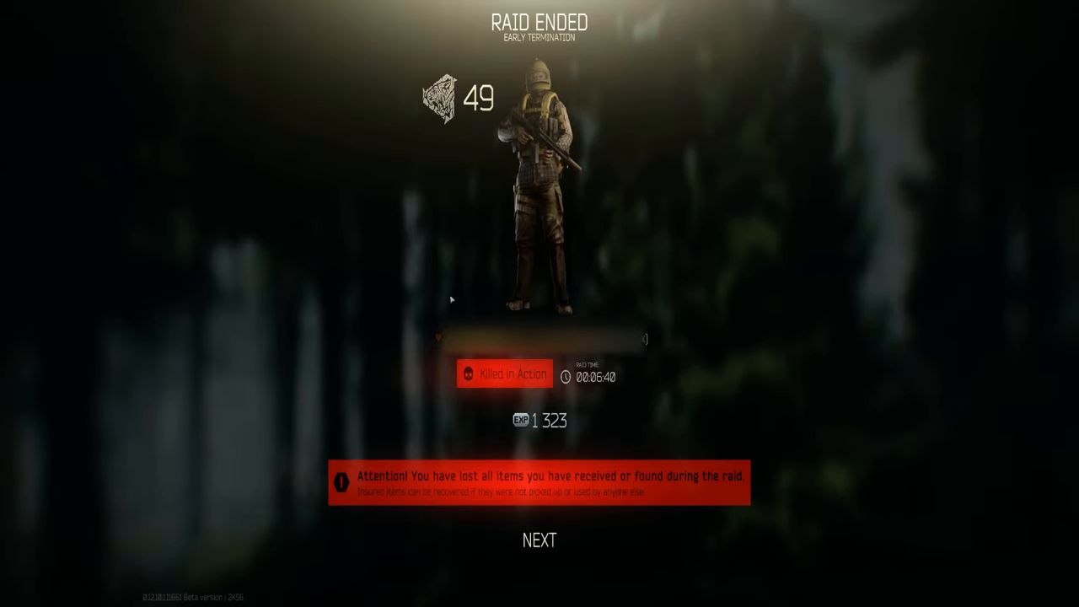
Step: Advance through the kill list and raid statistics to the after-raid treatment screen
left_click(538, 539)
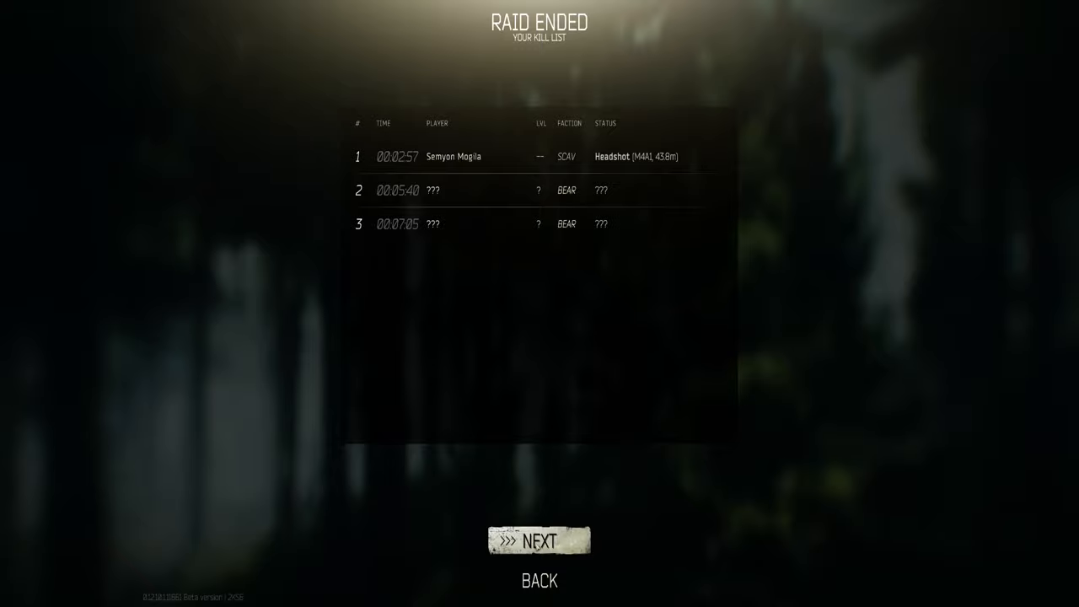
left_click(539, 539)
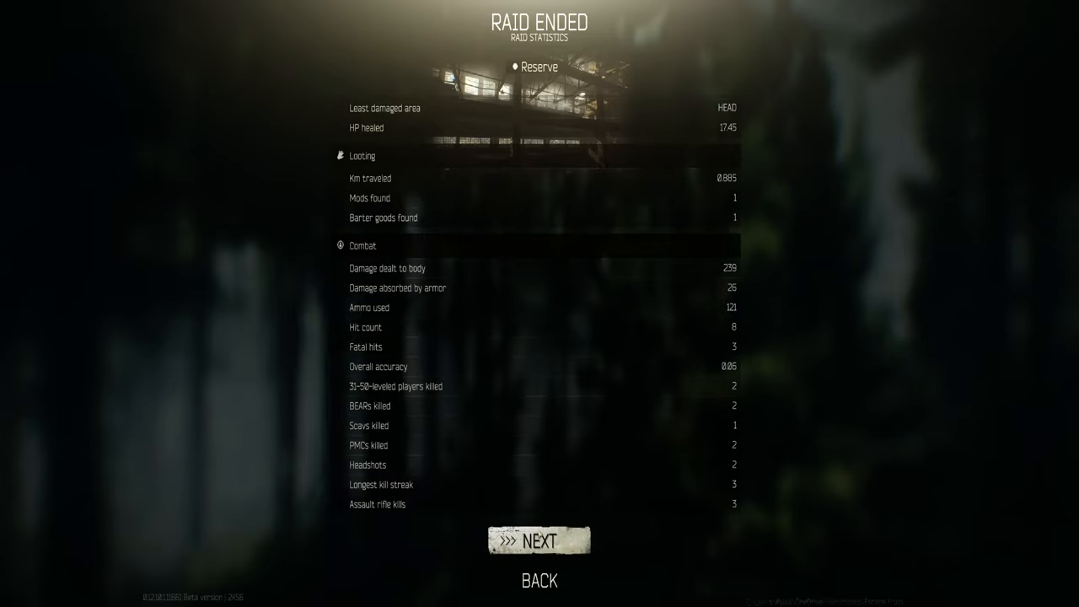
left_click(540, 539)
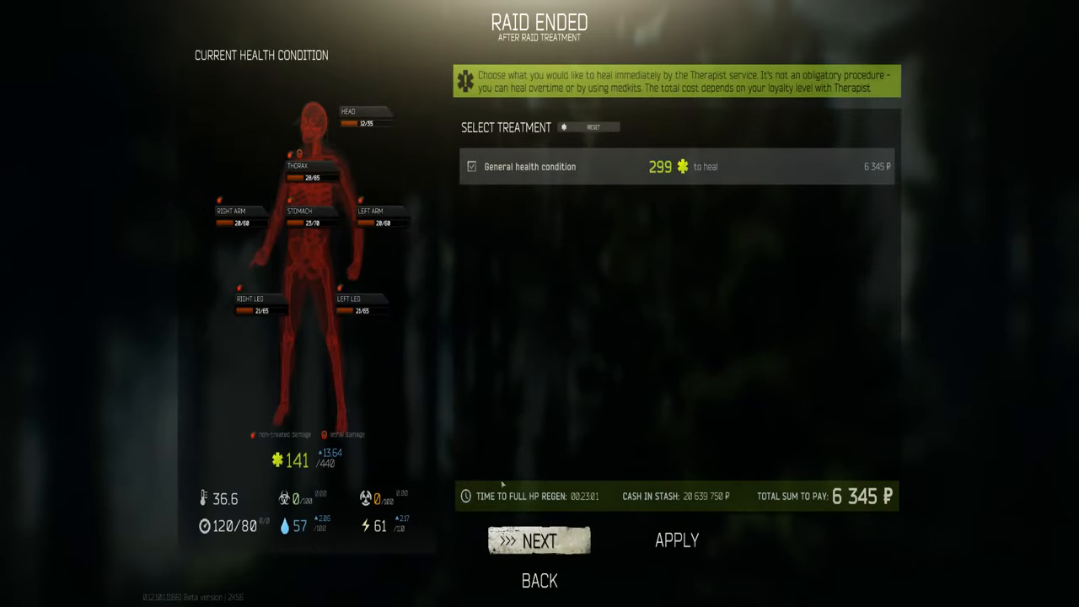